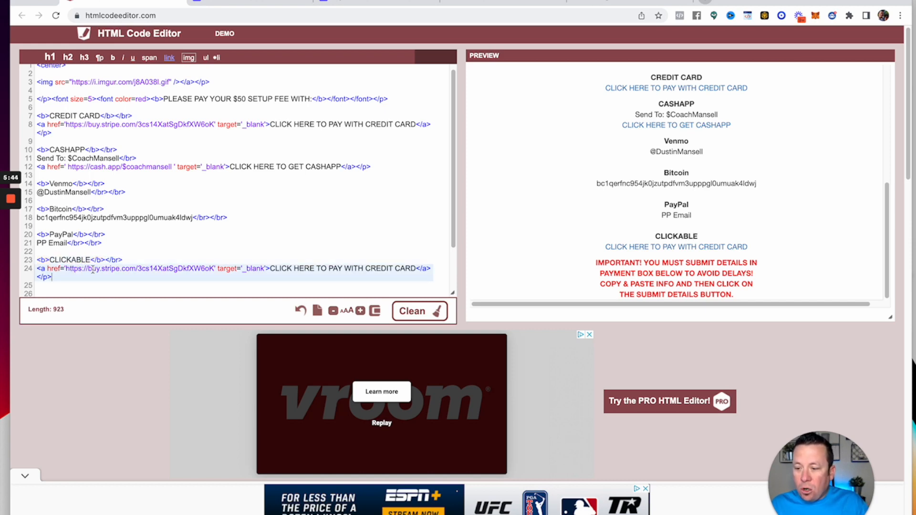
pyautogui.scroll(-3)
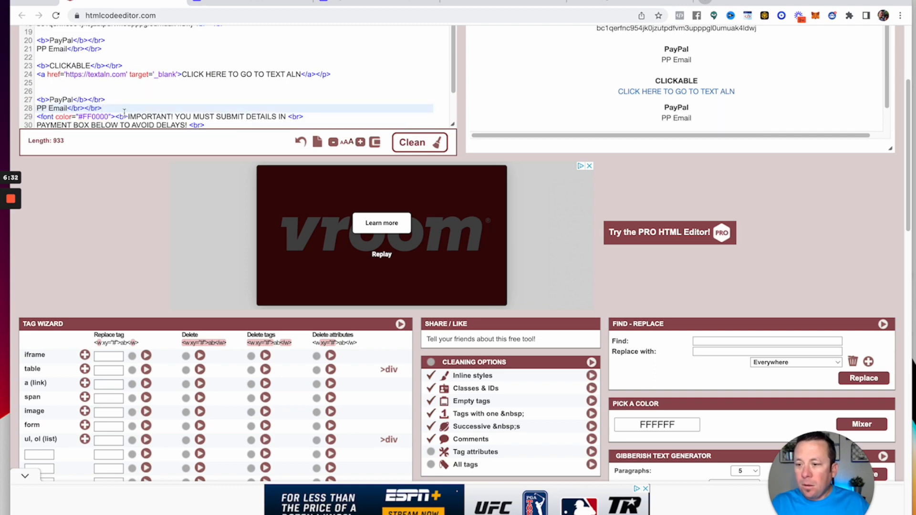
pyautogui.write('Send check to')
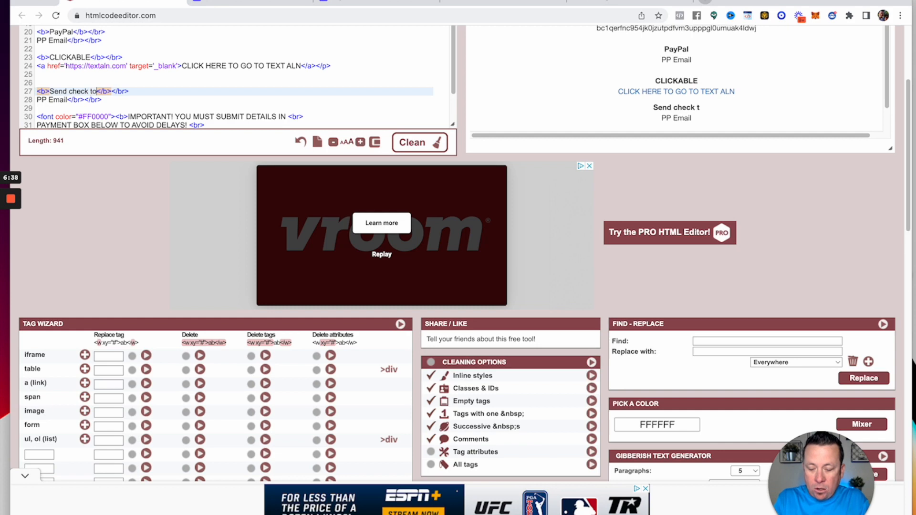